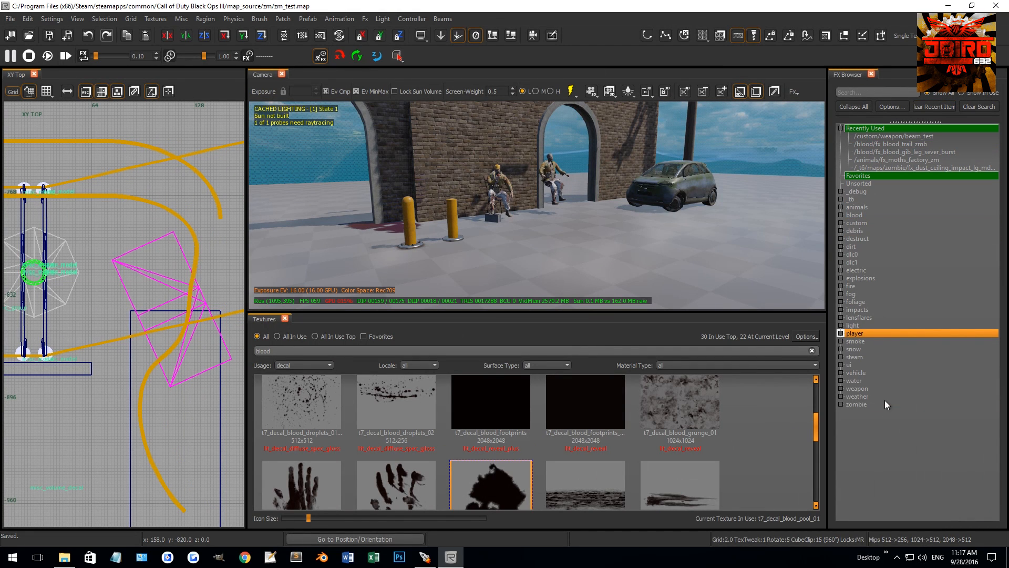
Step: Place the fx_fire_barrel_30x30 effect from the FX Browser's fire folder into the map
left_click(396, 403)
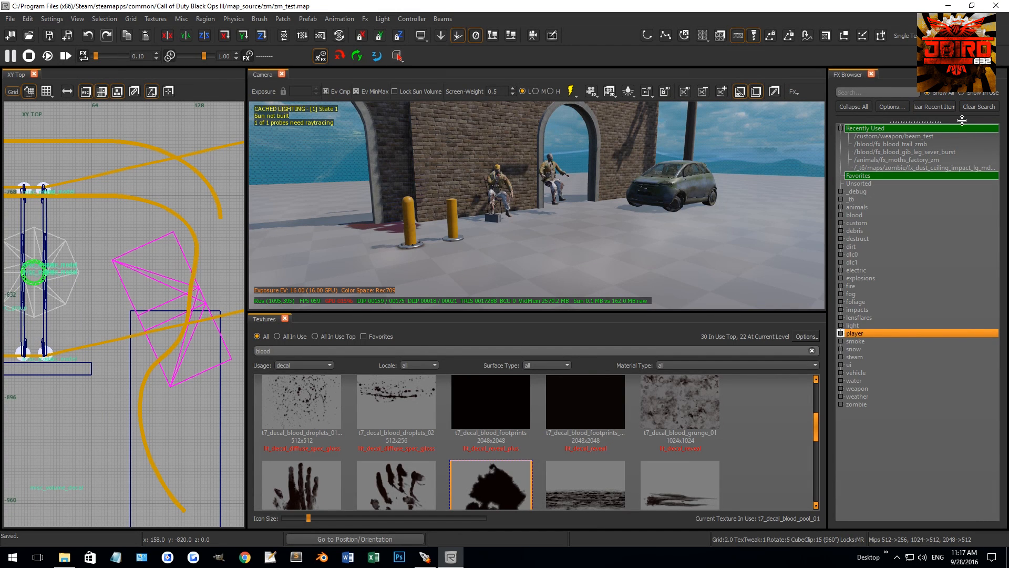
left_click(851, 285)
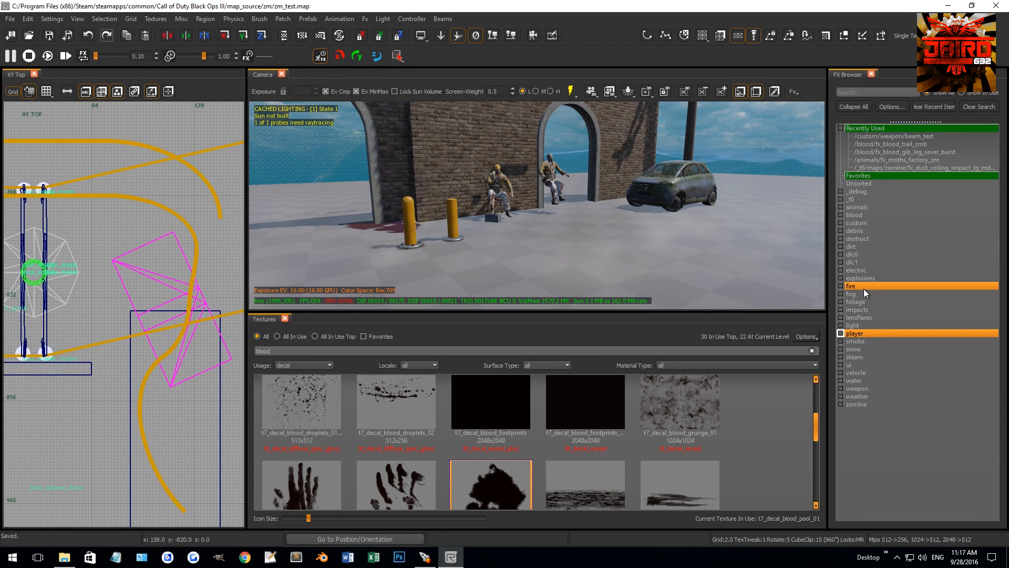
mouse_move(864, 292)
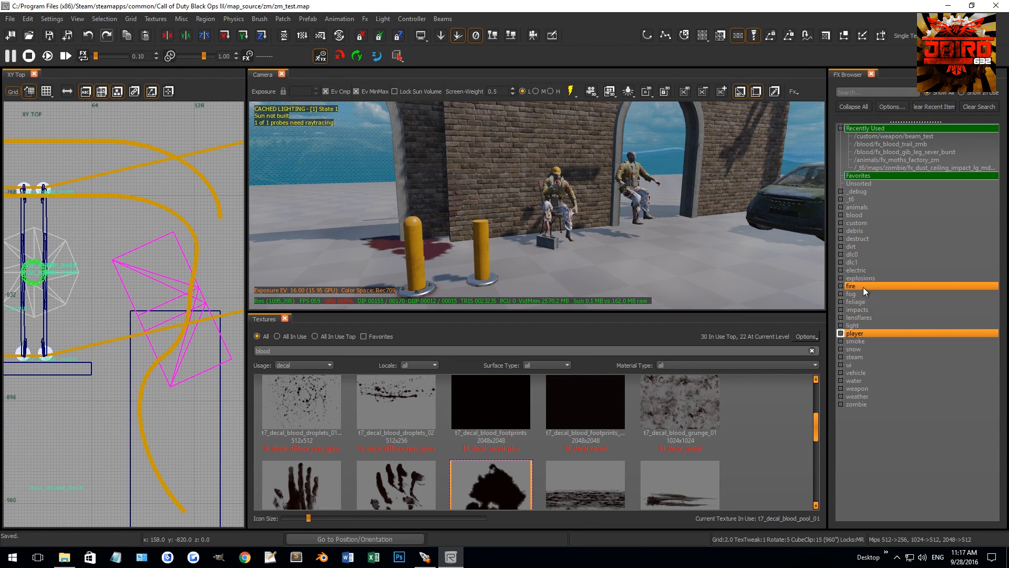
mouse_move(839, 292)
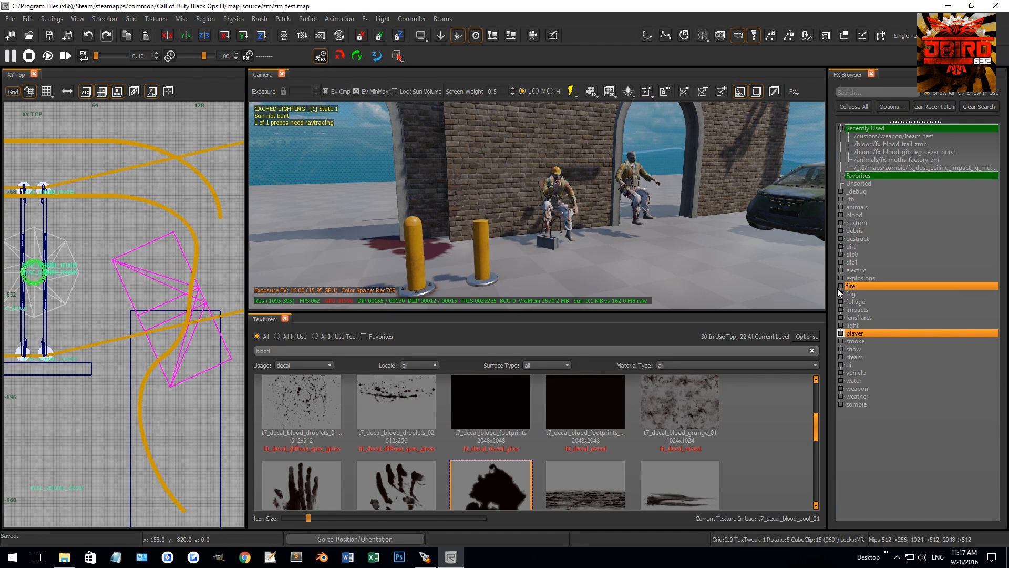
left_click(850, 285)
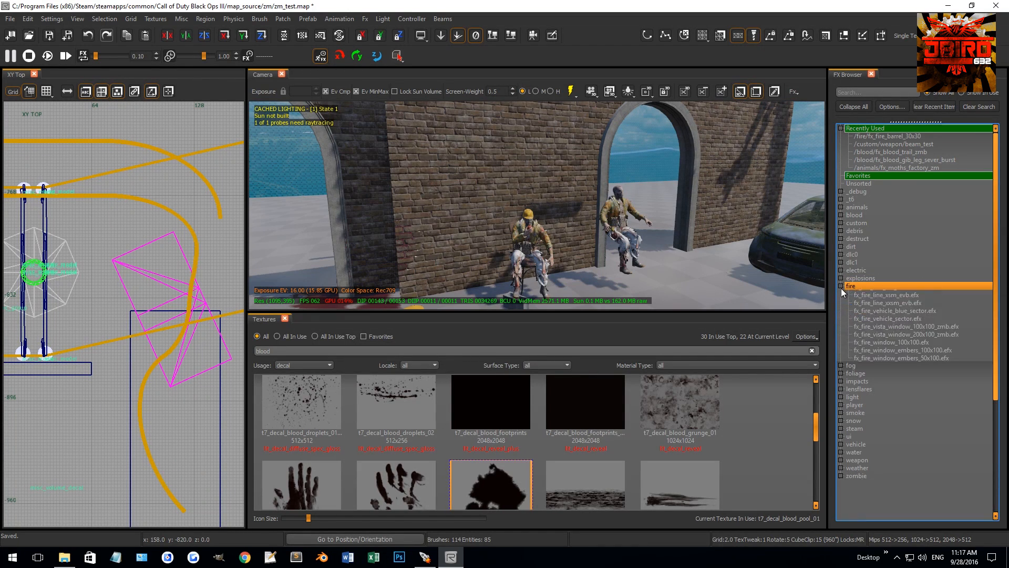
left_click(841, 285)
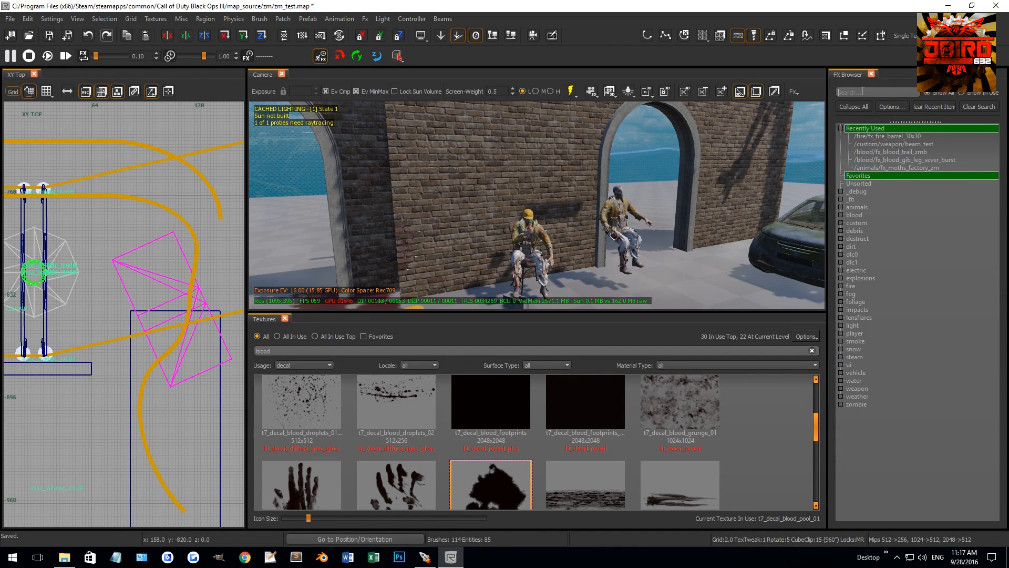
Step: Filter effects by 'fog' and place fx_fog_hanging_light, fx_fog_coolant_vent_sm and fx_fog_ground_light_wind_150x150
type("fog")
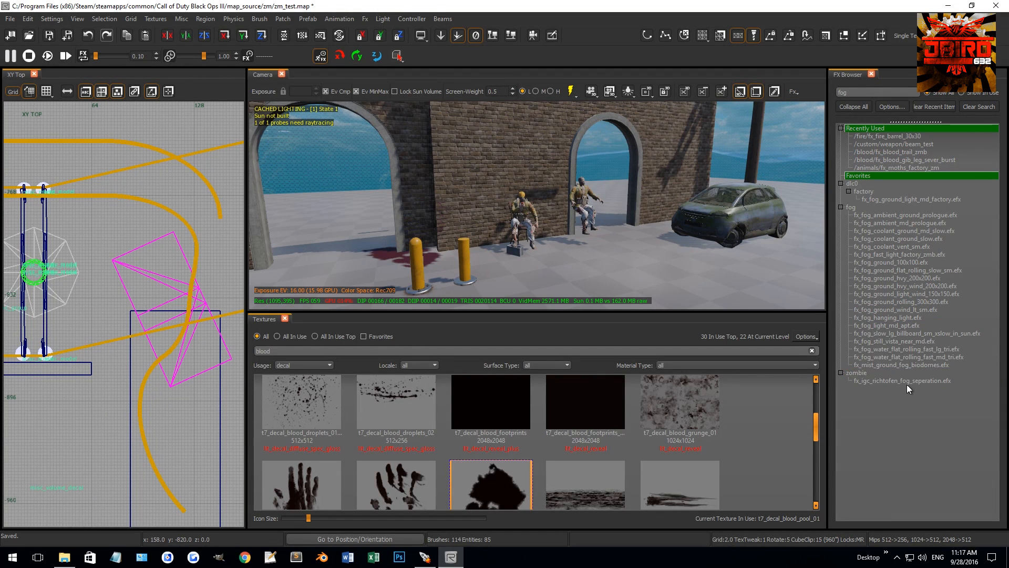
left_click(889, 318)
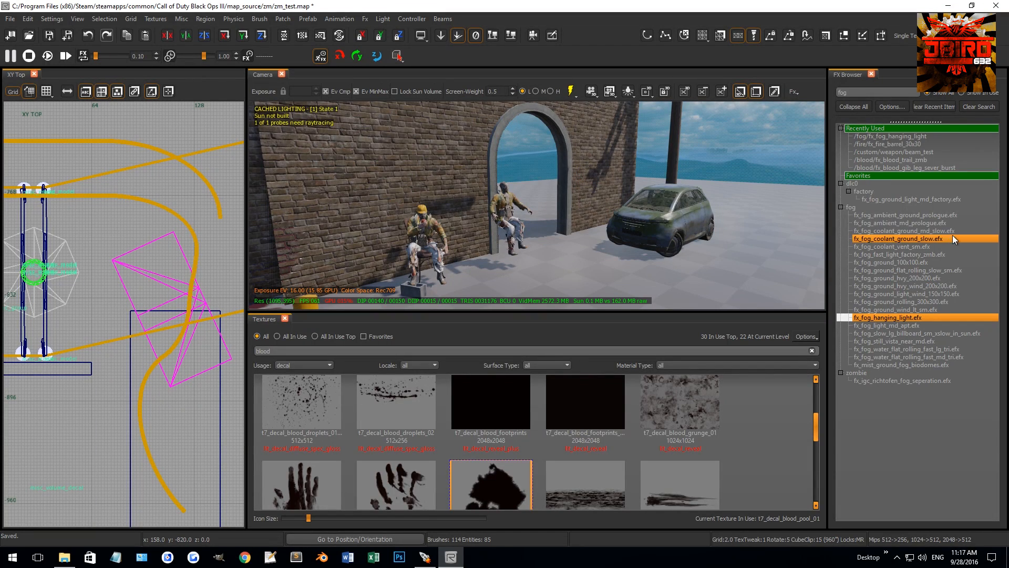
left_click(891, 246)
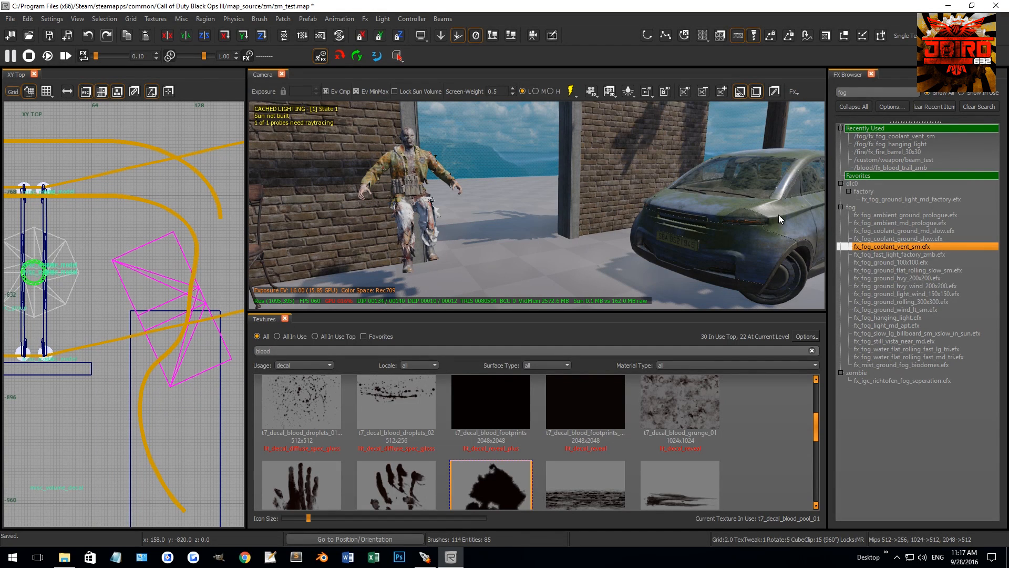
left_click(910, 293)
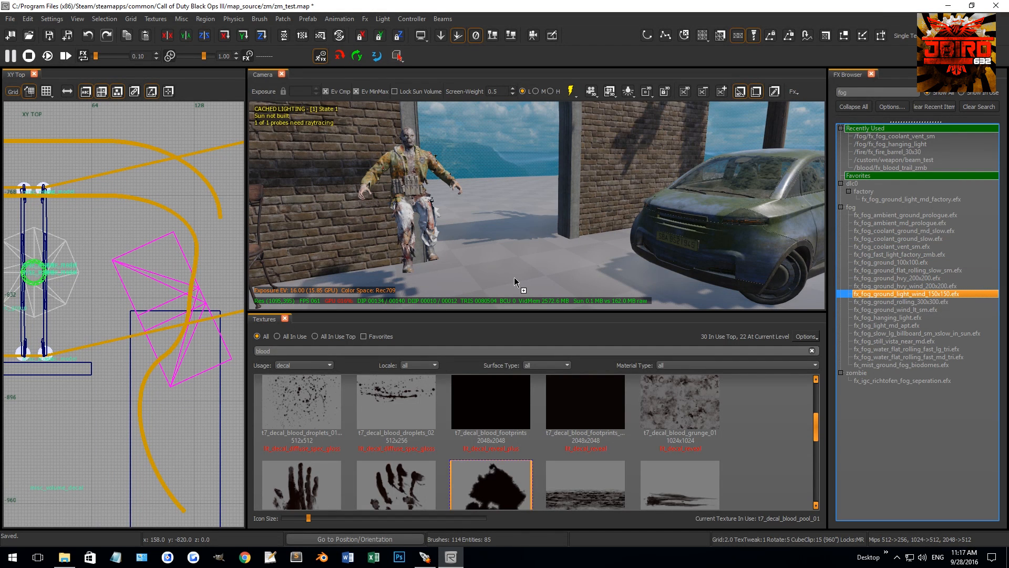
mouse_move(612, 234)
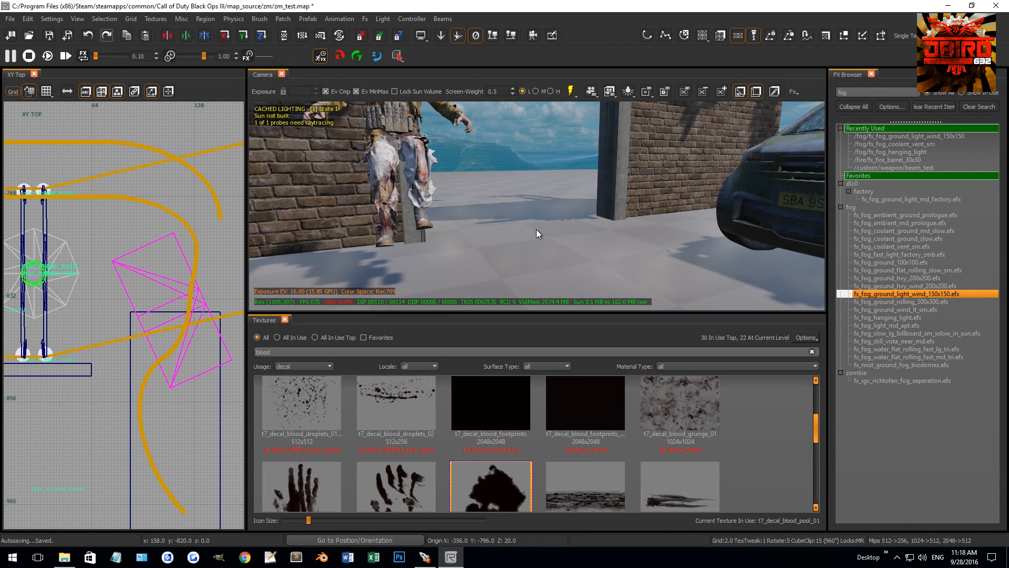
Step: Filter effects by 'elec' and place fx_elec_sparks_bounce_blue on the ground beside the car
type("elect")
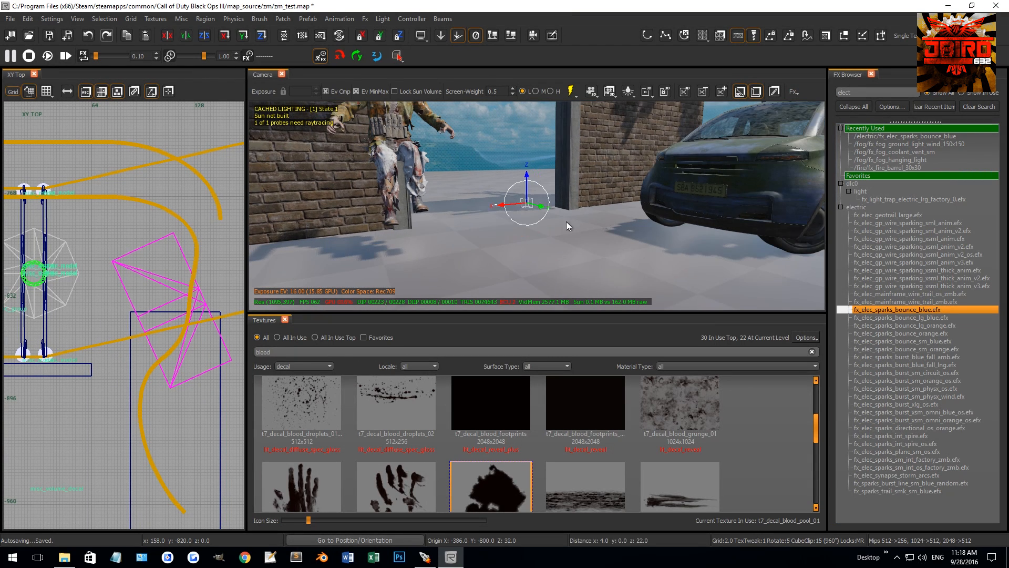
left_click(911, 198)
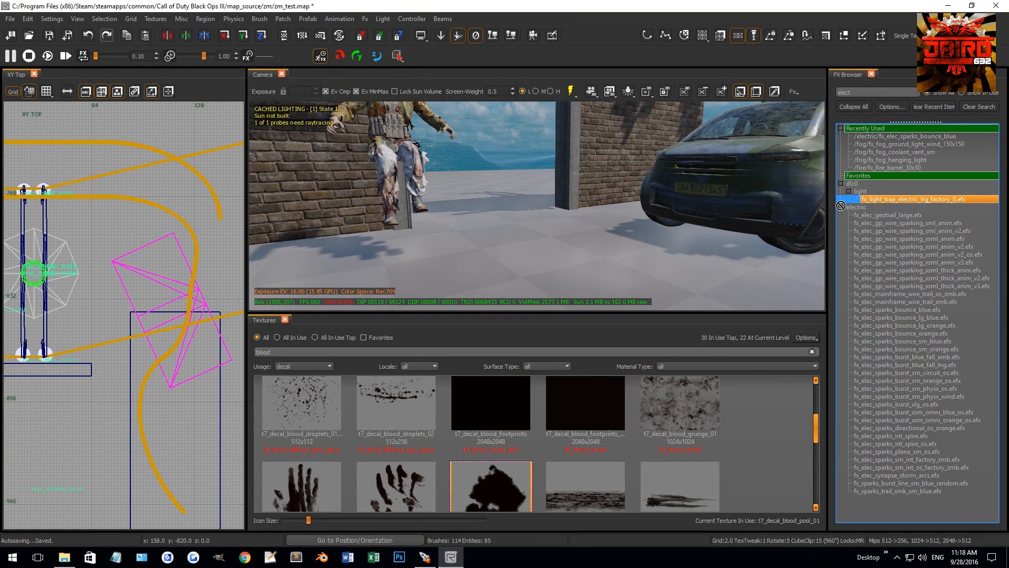